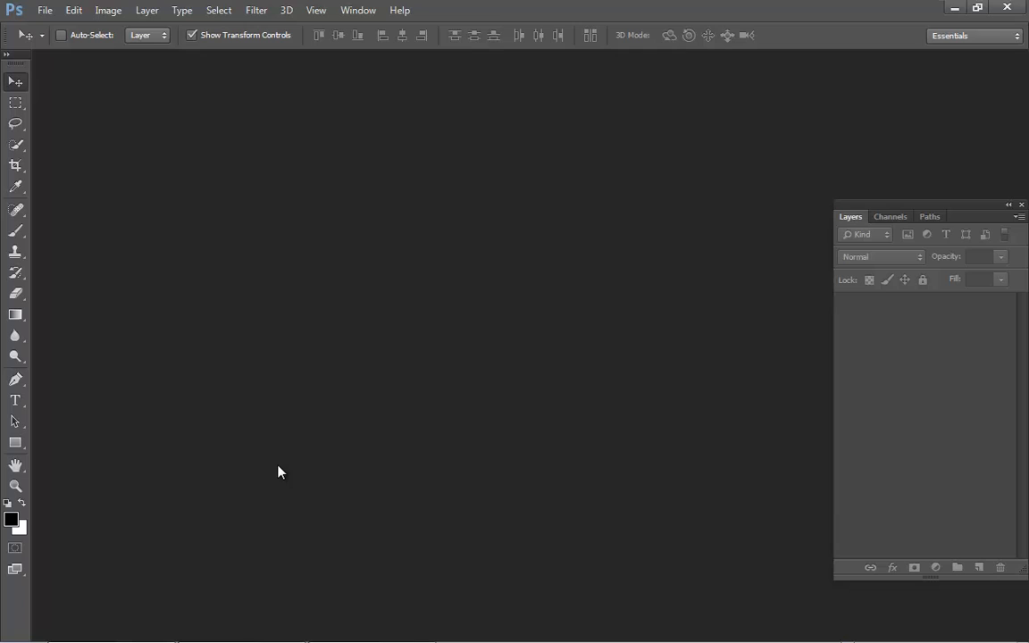
{"action": "mouse_move", "coordinate": [43, 10]}
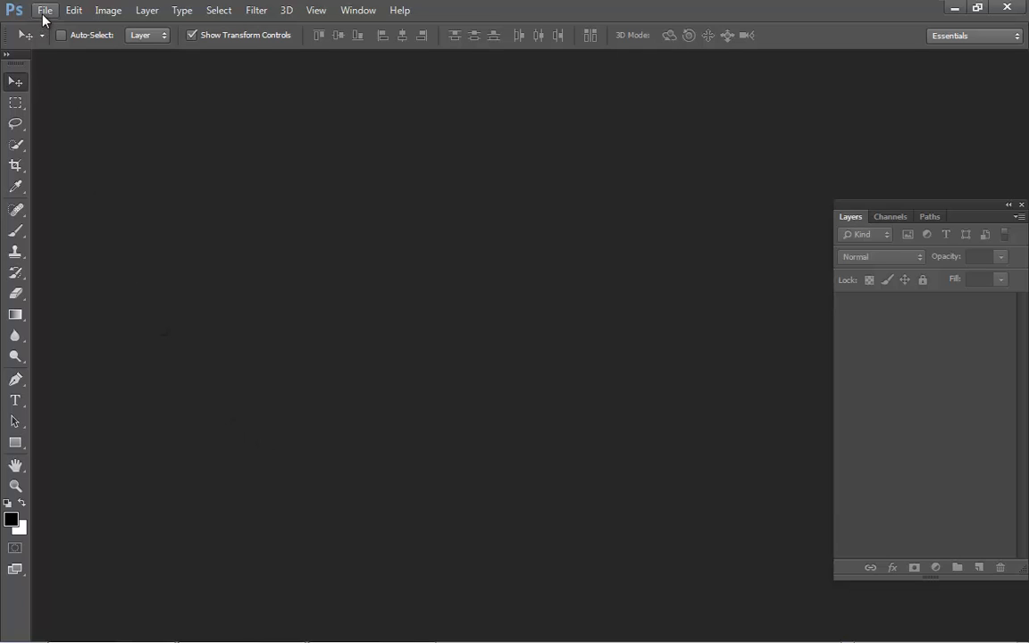
Open Sample Webbsy Site.psd from the Webbsy Tutorial folder
{"action": "left_click", "coordinate": [44, 10]}
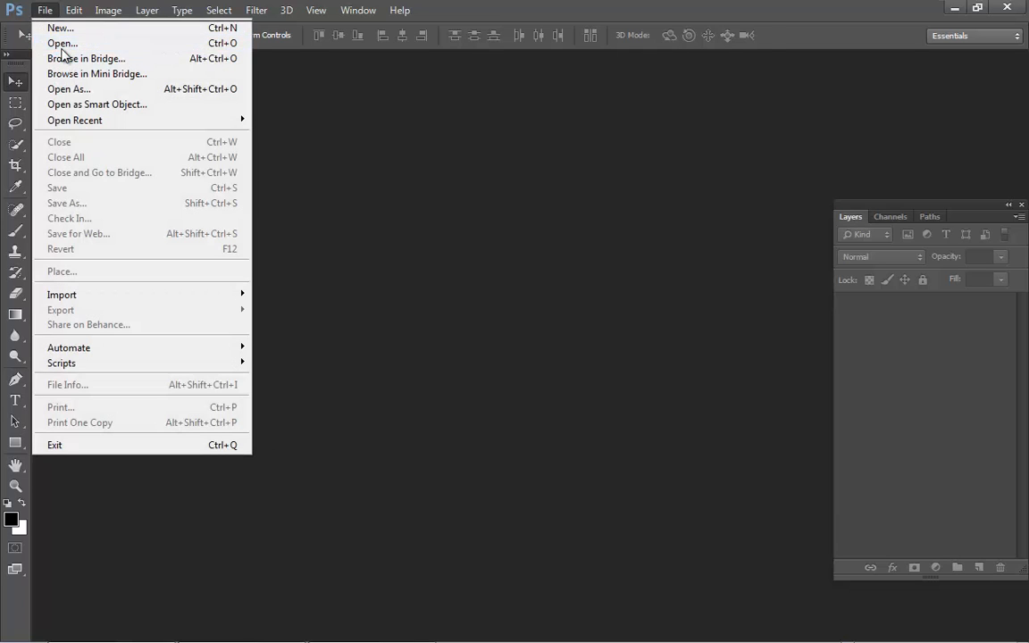
{"action": "left_click", "coordinate": [61, 43]}
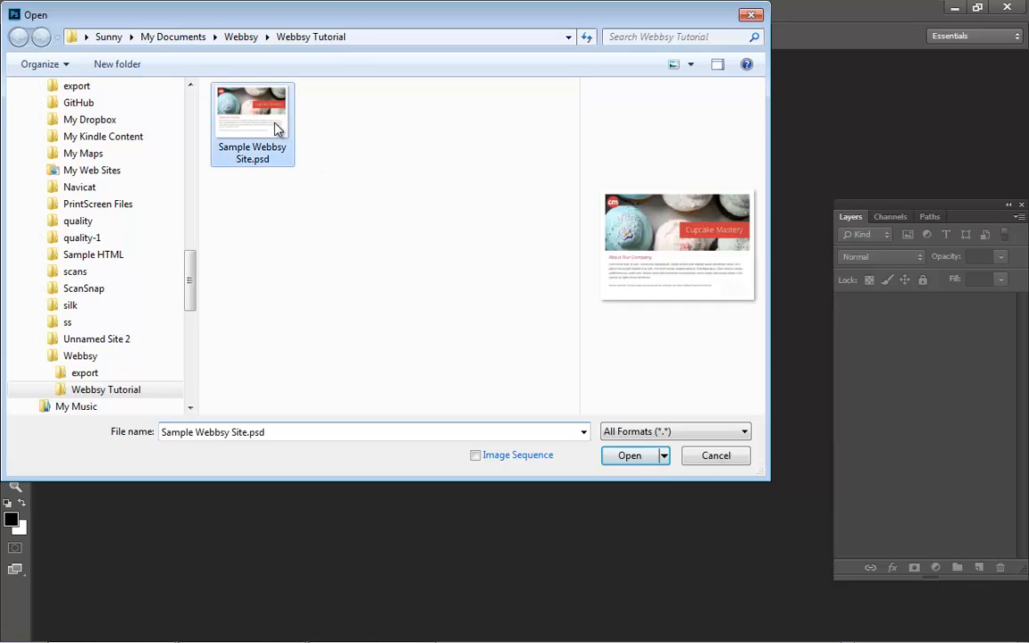
{"action": "left_click", "coordinate": [629, 455]}
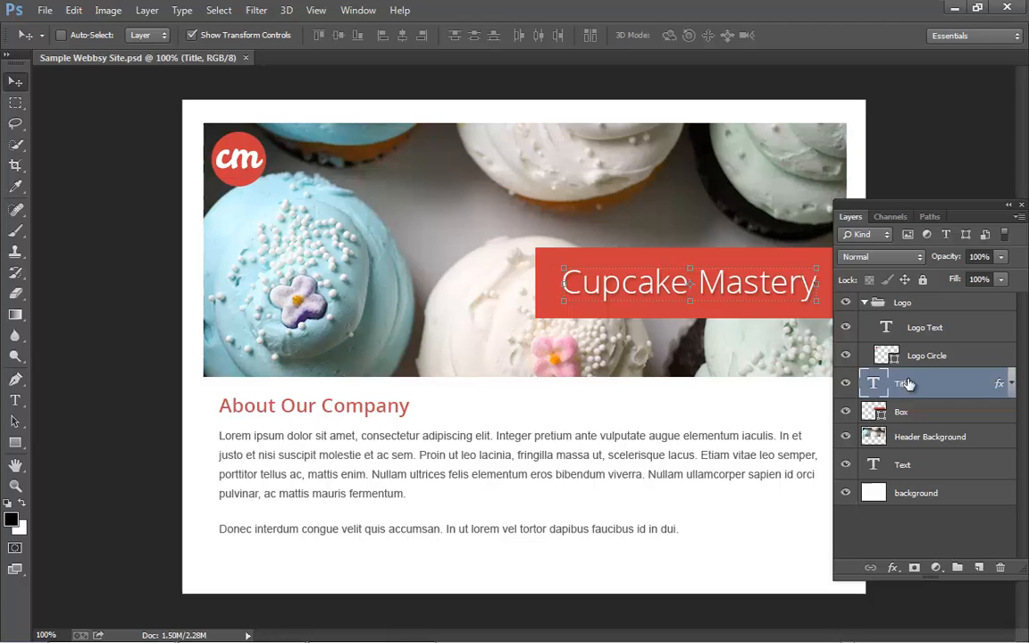
{"action": "left_click", "coordinate": [901, 412]}
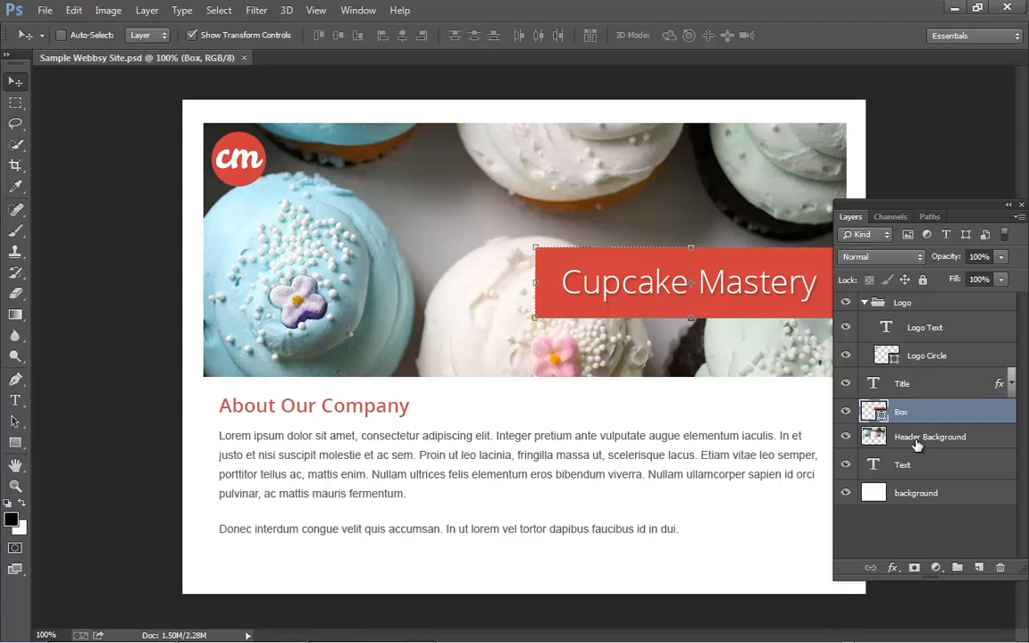
{"action": "left_click", "coordinate": [929, 436]}
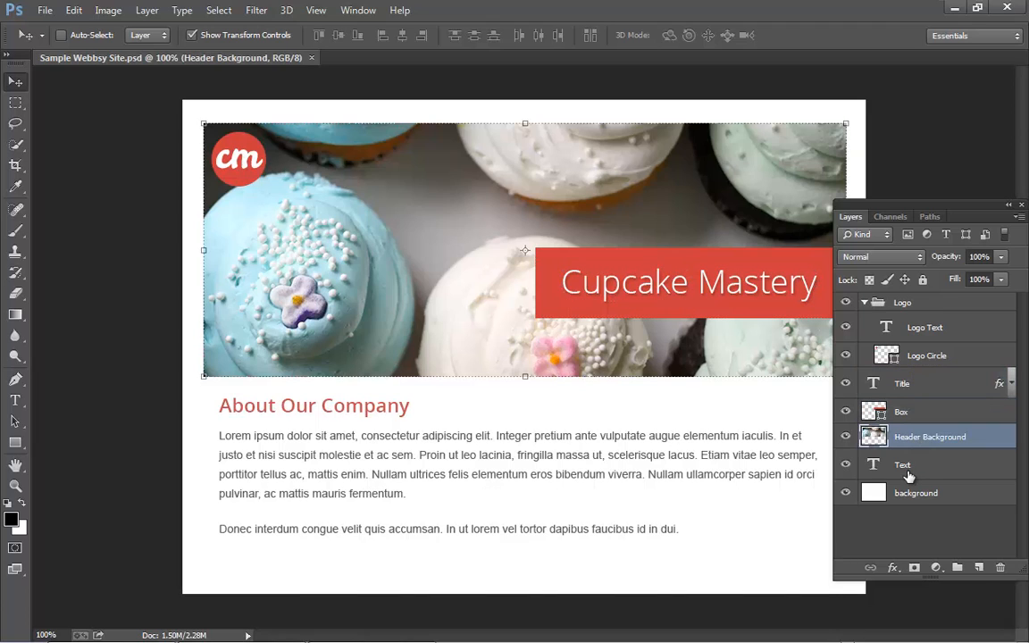
{"action": "left_click", "coordinate": [902, 464]}
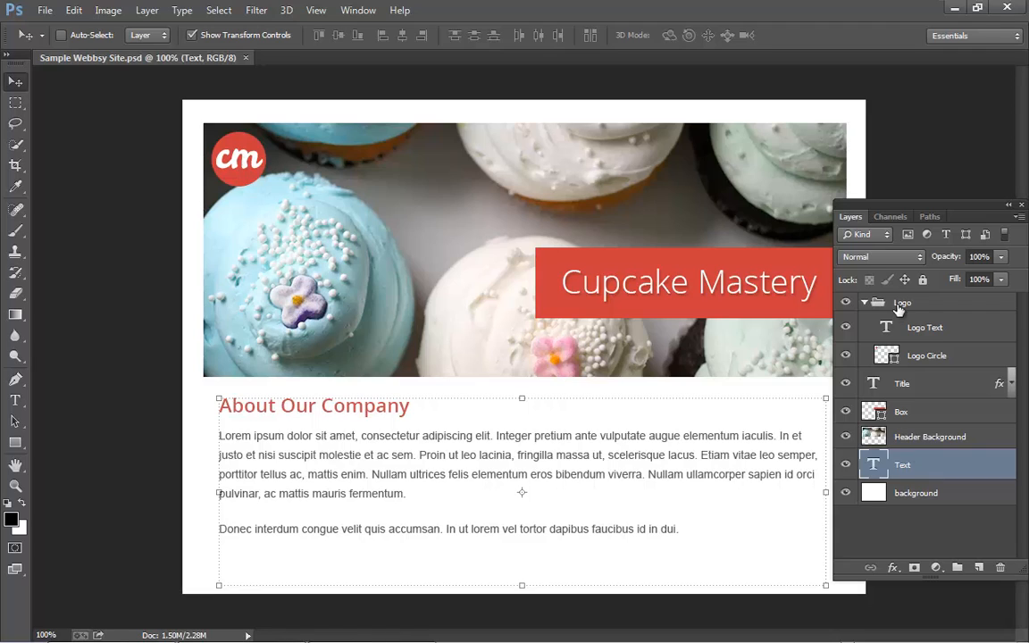
{"action": "left_click", "coordinate": [902, 302]}
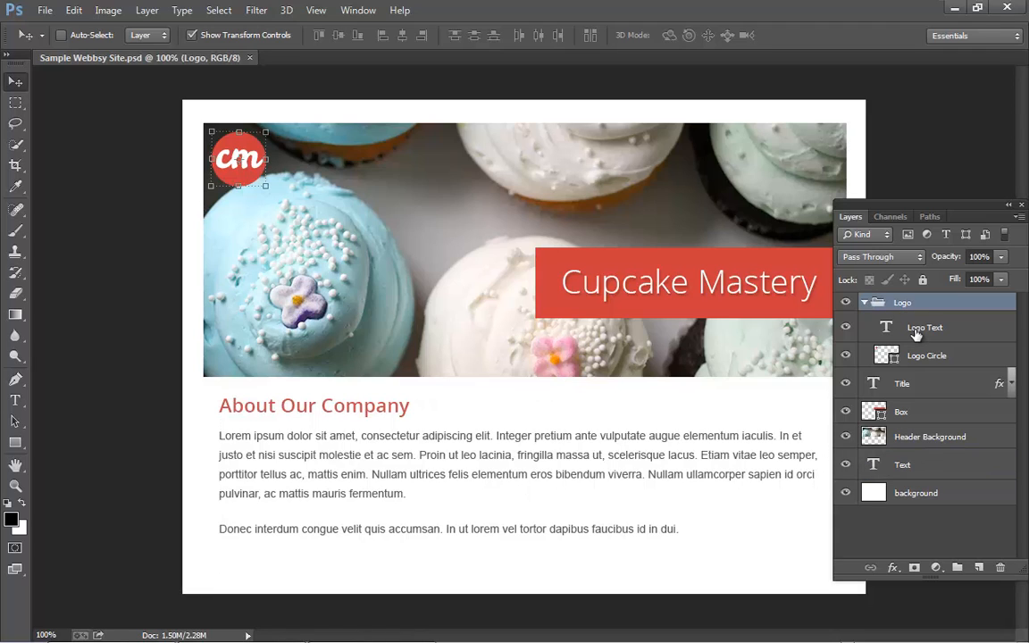
{"action": "left_click", "coordinate": [924, 327]}
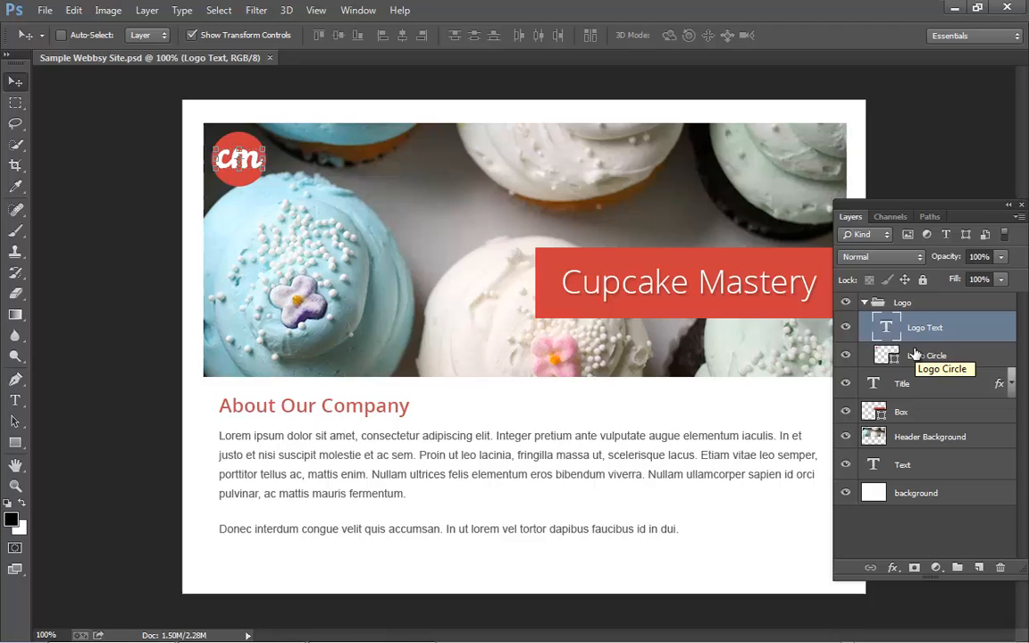
{"action": "left_click", "coordinate": [926, 355]}
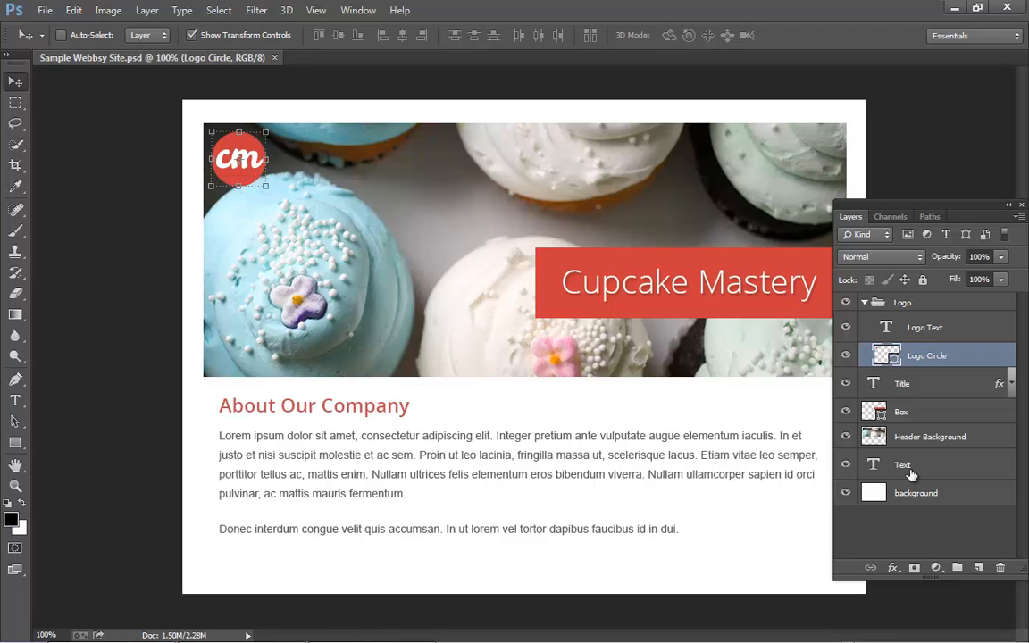
{"action": "mouse_move", "coordinate": [903, 464]}
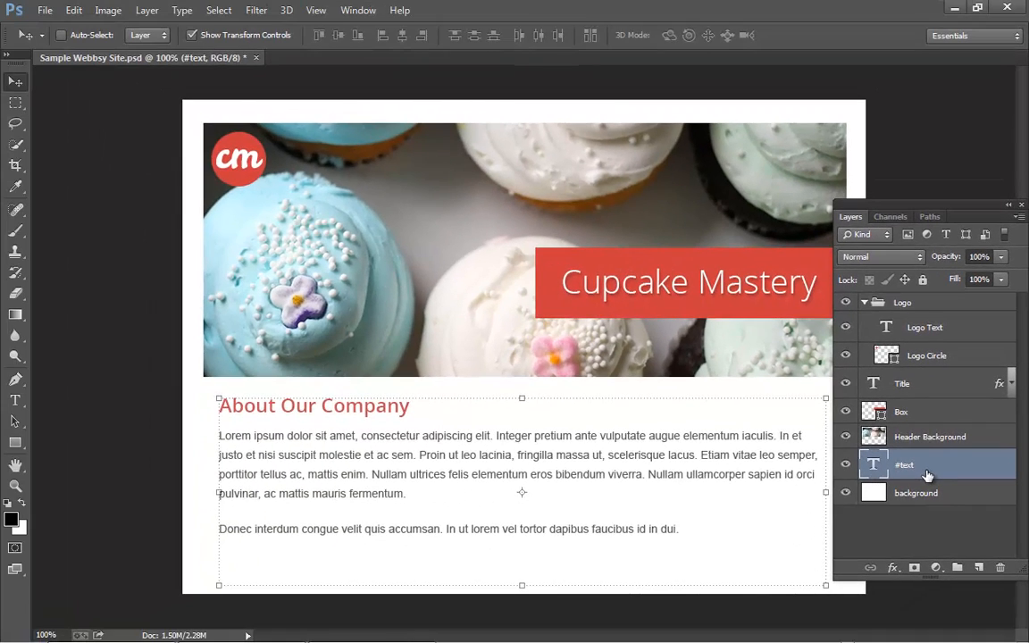
Open the File menu to reach Scripts after renaming the layer to #text
{"action": "left_click", "coordinate": [44, 9]}
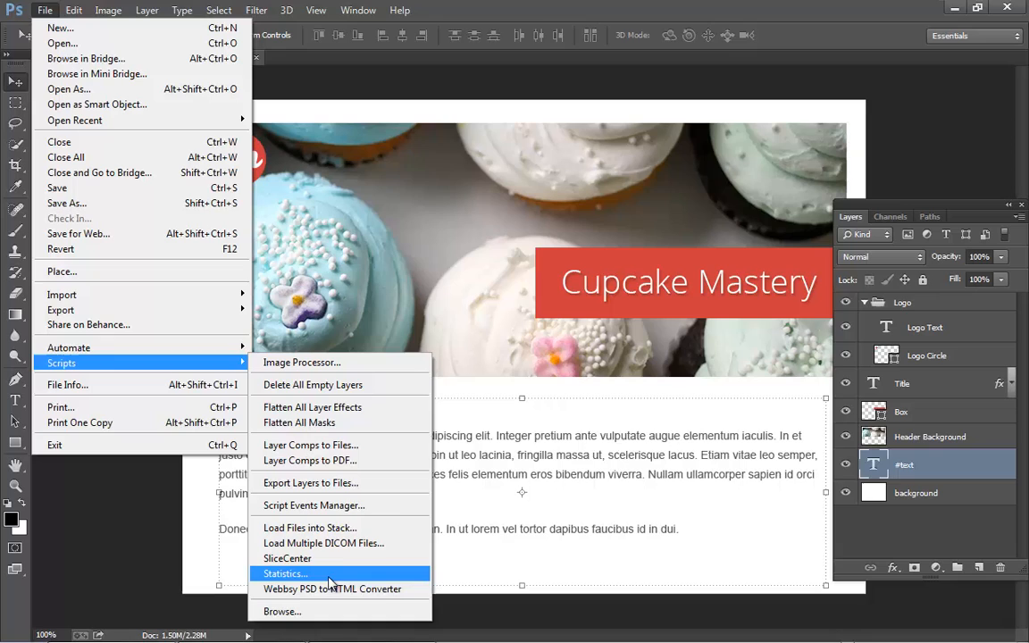
Launch the Webbsy PSD to HTML Converter from File > Scripts
{"action": "left_click", "coordinate": [331, 588]}
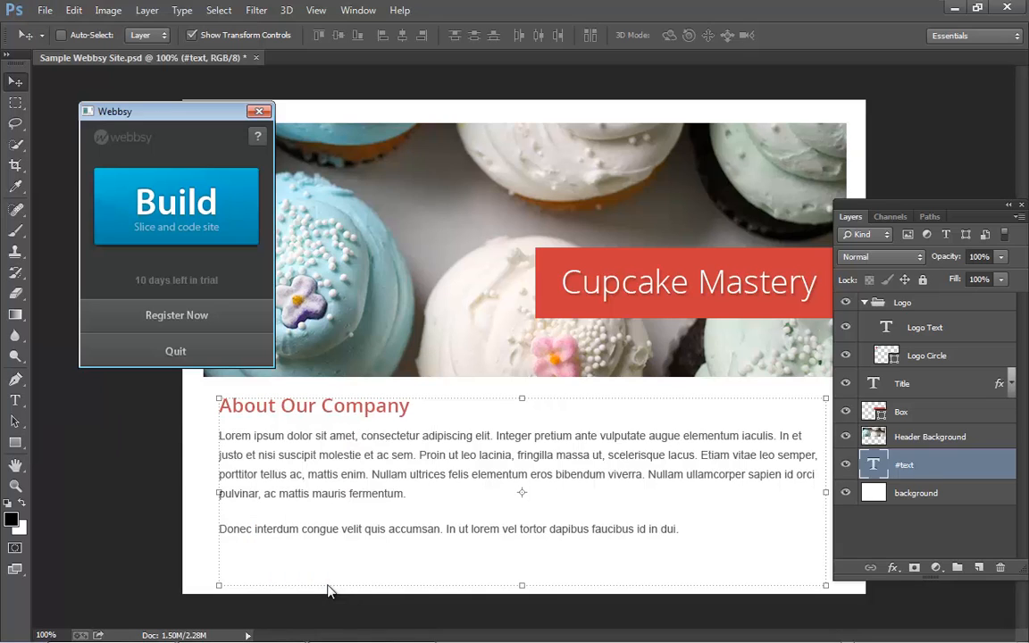
{"action": "mouse_move", "coordinate": [205, 233]}
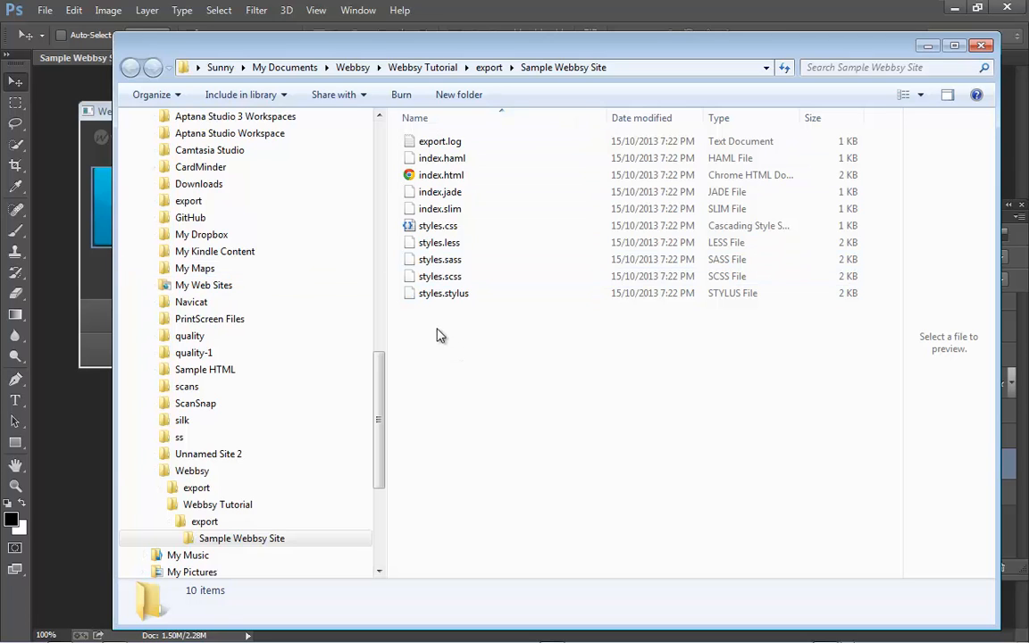
Preview the exported index.html in the browser, then close the export folder
{"action": "double_click", "coordinate": [440, 175]}
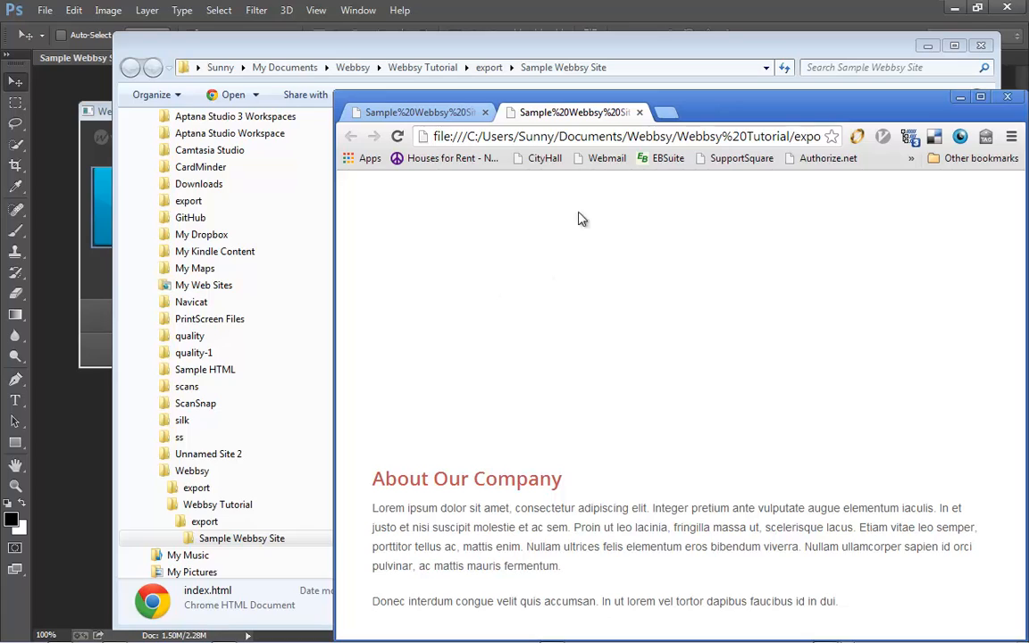
{"action": "mouse_move", "coordinate": [511, 532]}
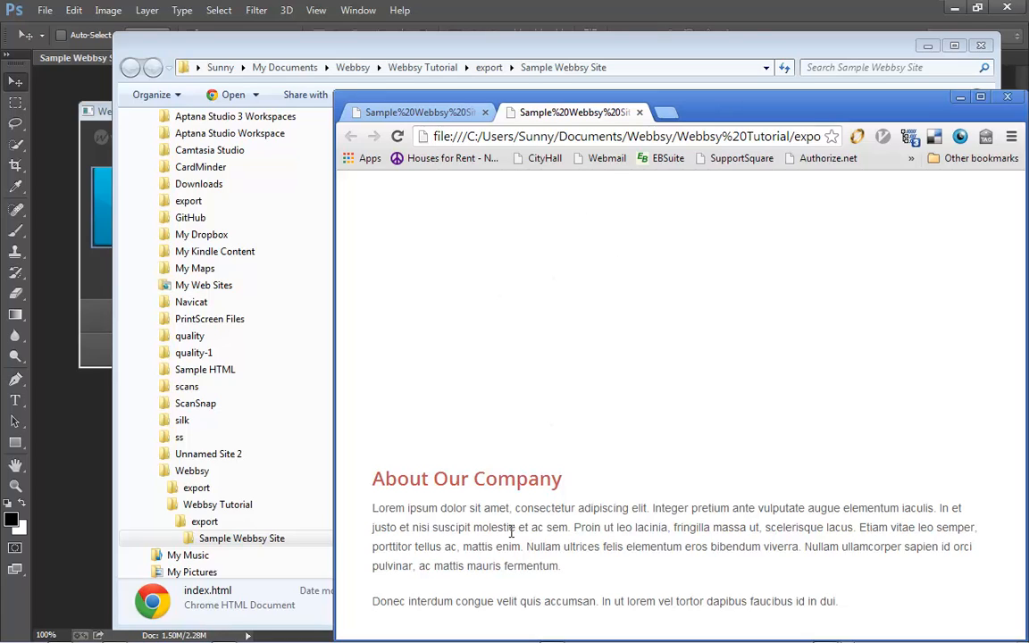
{"action": "mouse_move", "coordinate": [868, 92]}
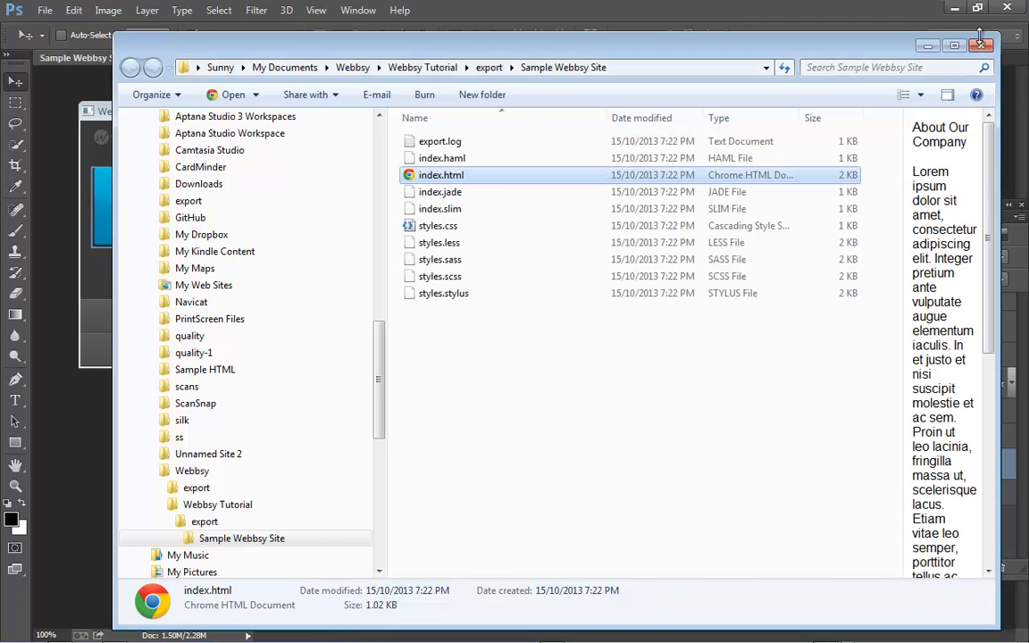
{"action": "left_click", "coordinate": [980, 44]}
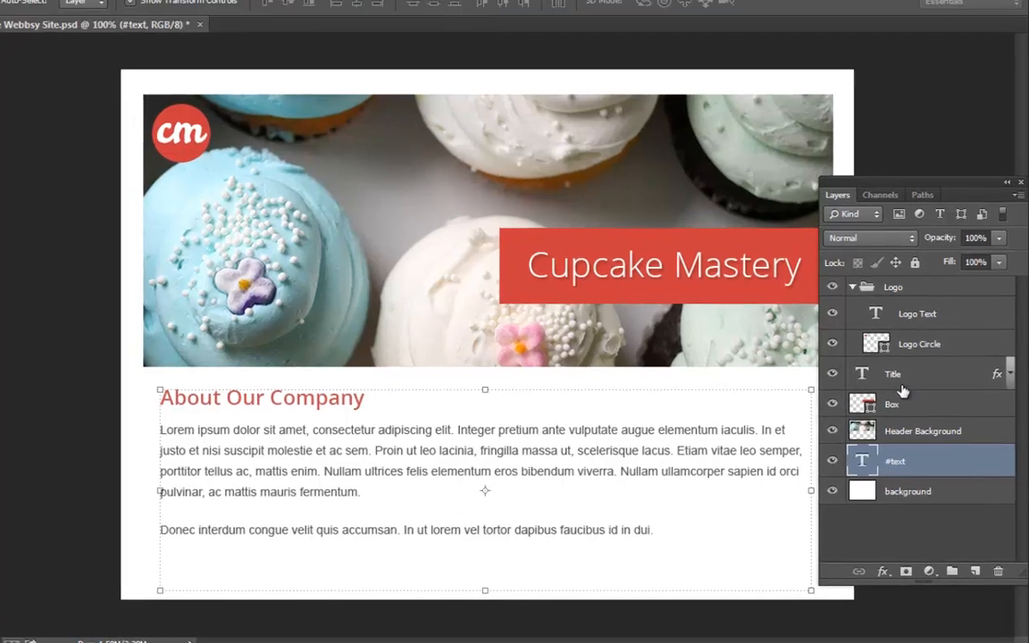
Give the Header Background layer the name '#header-background'
{"action": "double_click", "coordinate": [892, 373]}
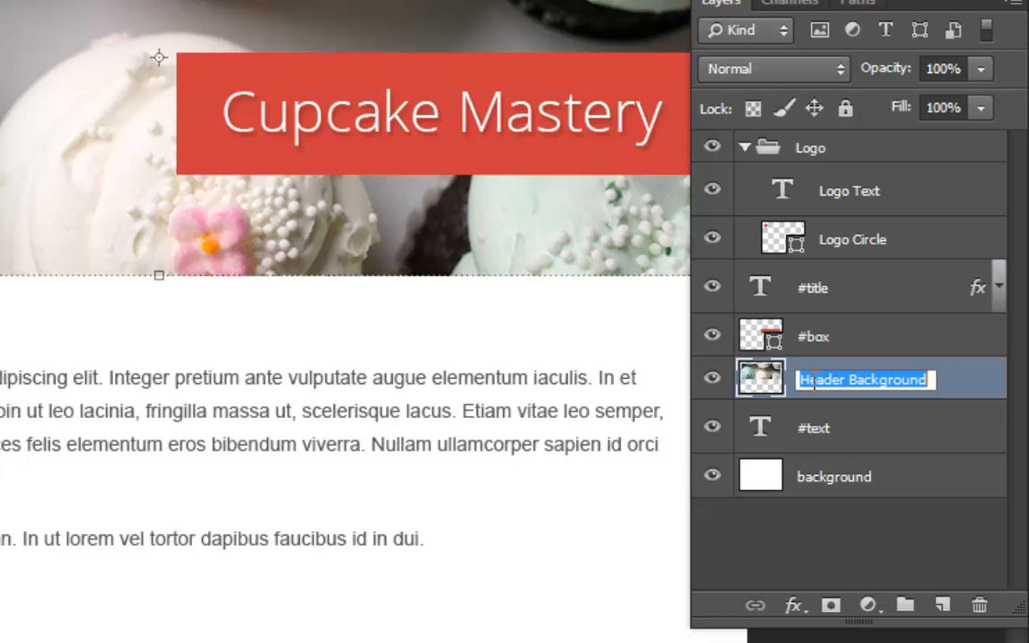
{"action": "type", "text": "#header-ba"}
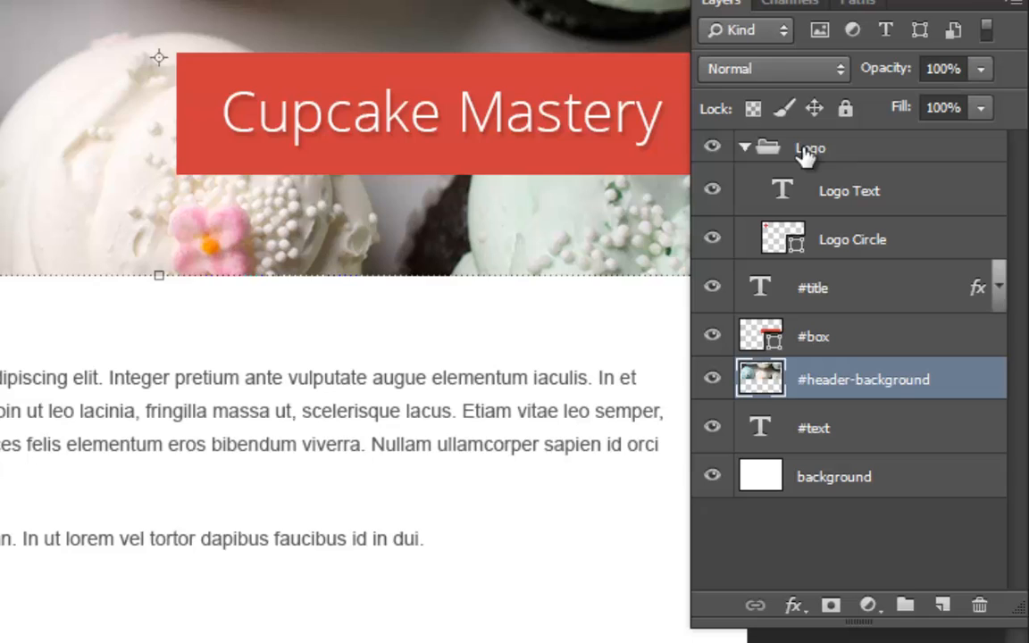
Rename the Logo group to #logo, checking its Logo Text and Logo Circle layers
{"action": "double_click", "coordinate": [809, 147]}
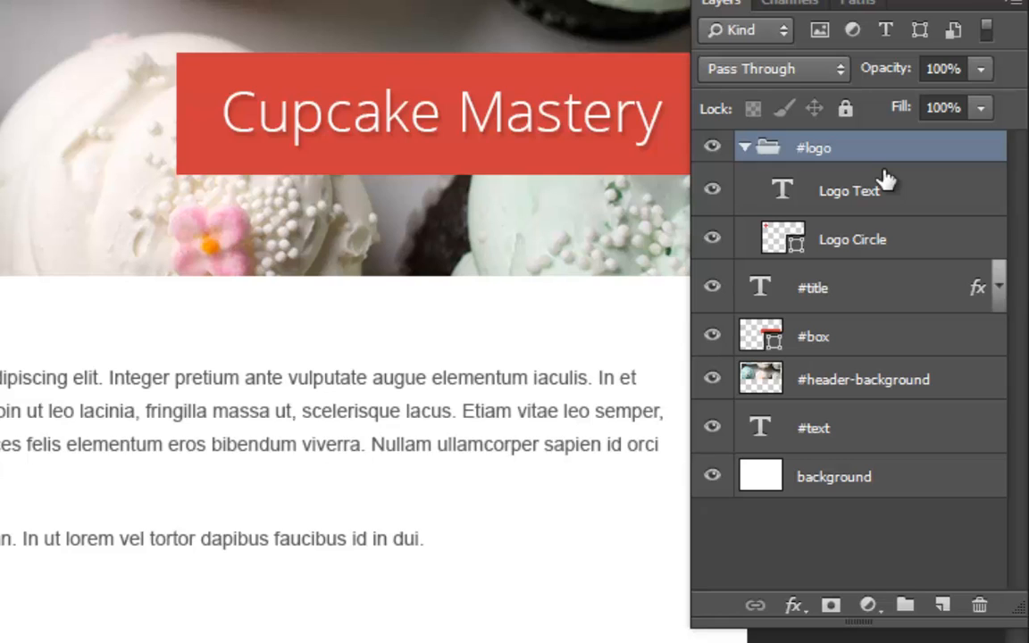
{"action": "left_click", "coordinate": [848, 190]}
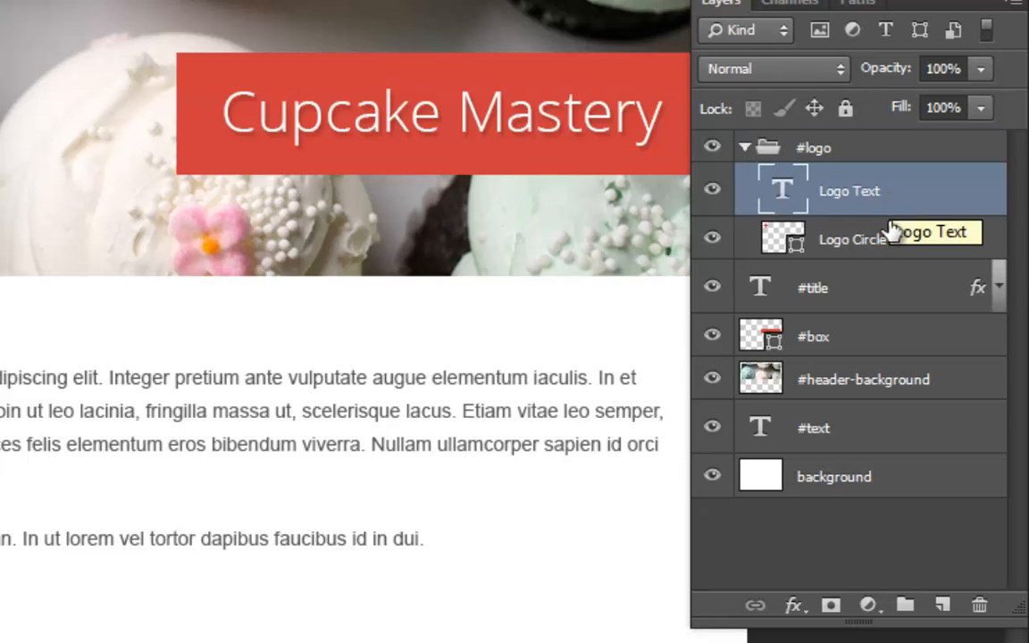
{"action": "left_click", "coordinate": [851, 239]}
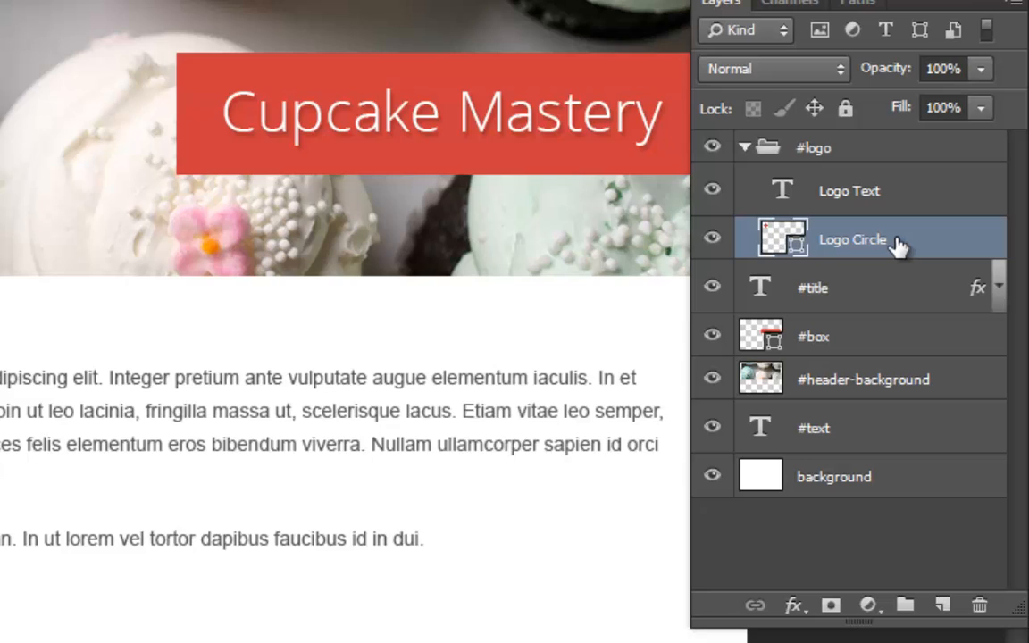
{"action": "mouse_move", "coordinate": [893, 195]}
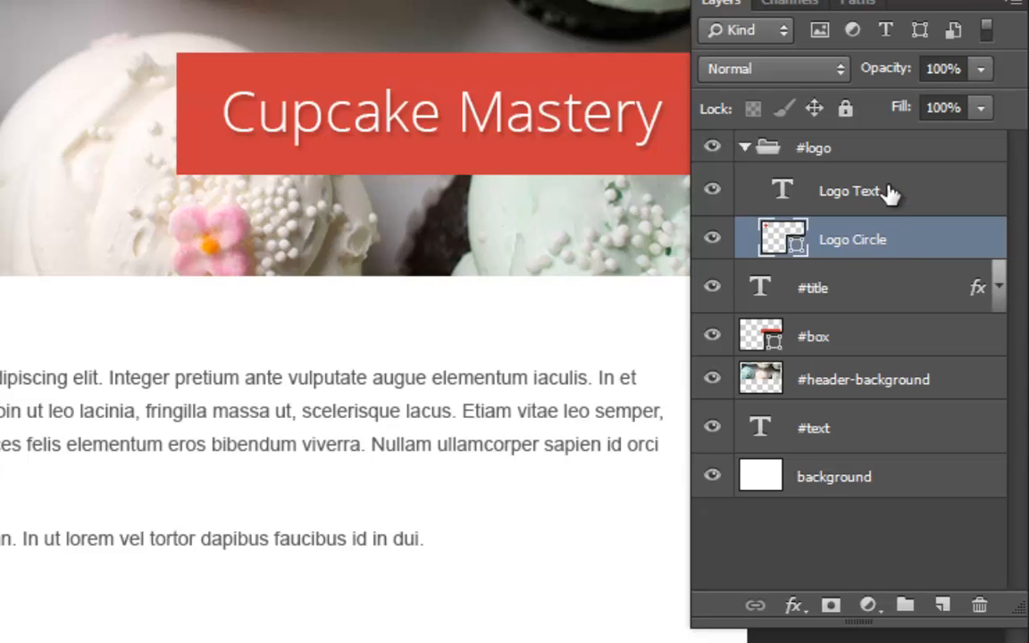
{"action": "mouse_move", "coordinate": [880, 190]}
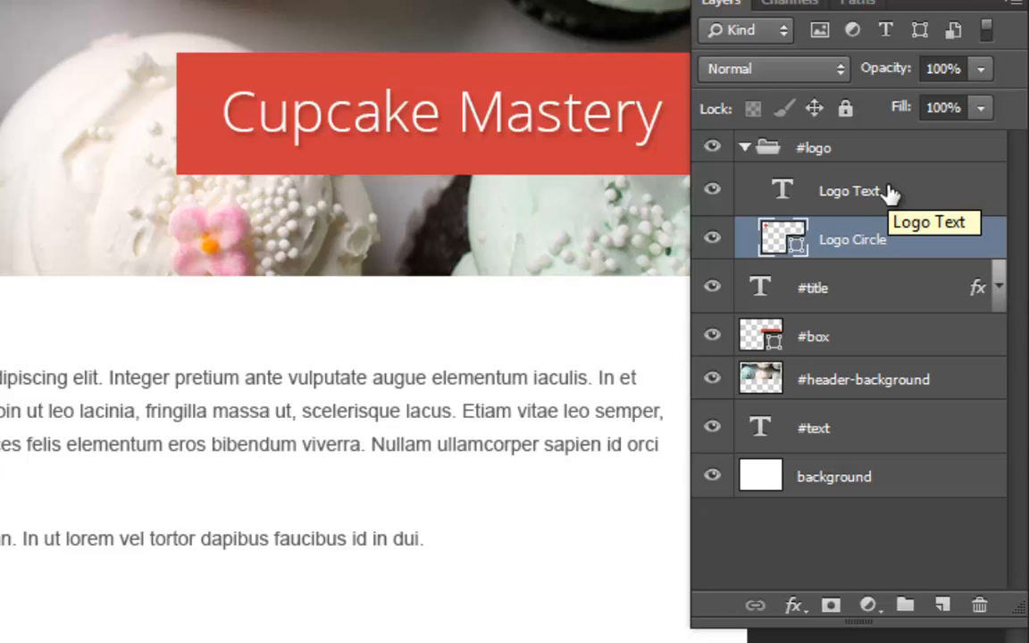
{"action": "left_click", "coordinate": [812, 148]}
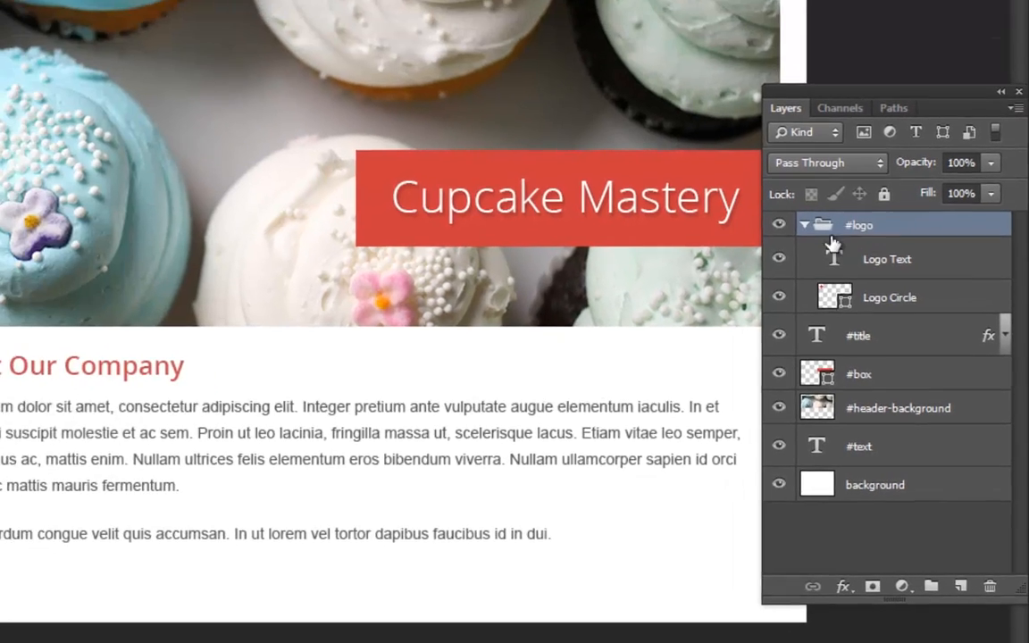
Build the HTML site with the Webbsy PSD to HTML Converter
{"action": "left_click", "coordinate": [44, 10]}
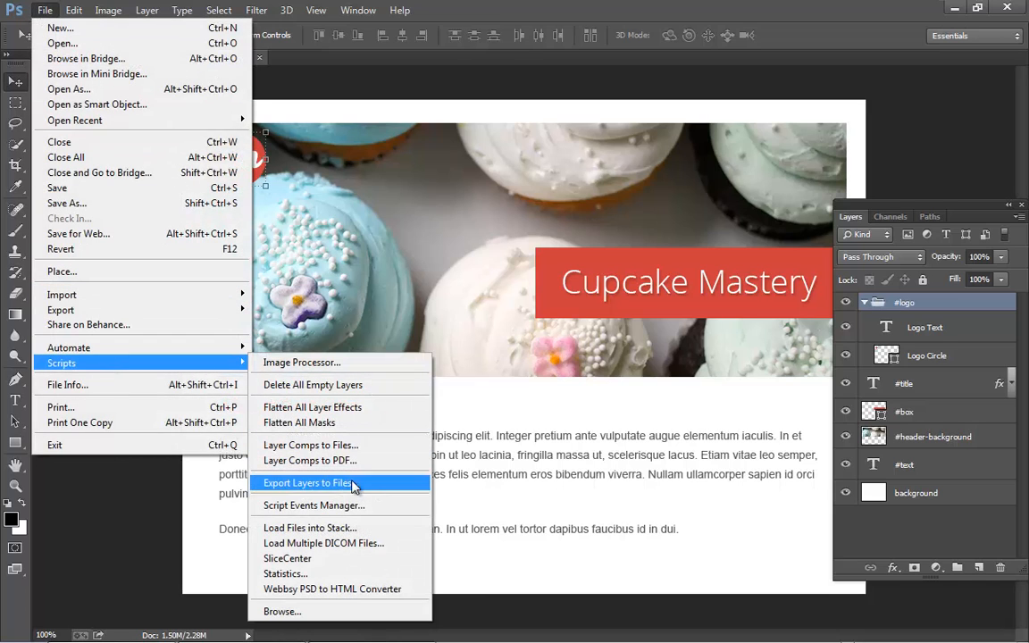
{"action": "left_click", "coordinate": [333, 588]}
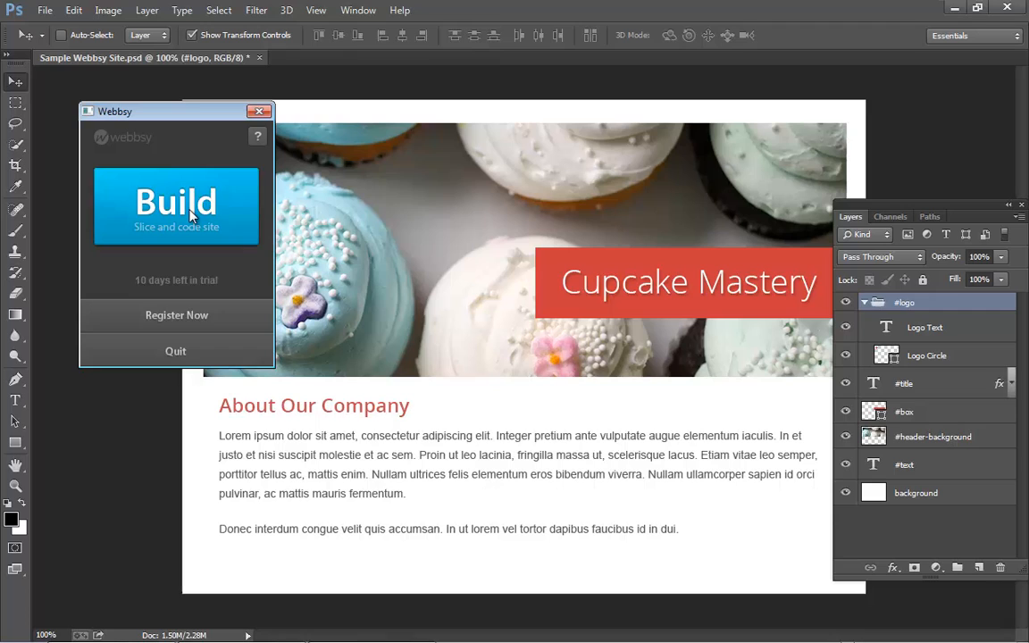
{"action": "left_click", "coordinate": [904, 383]}
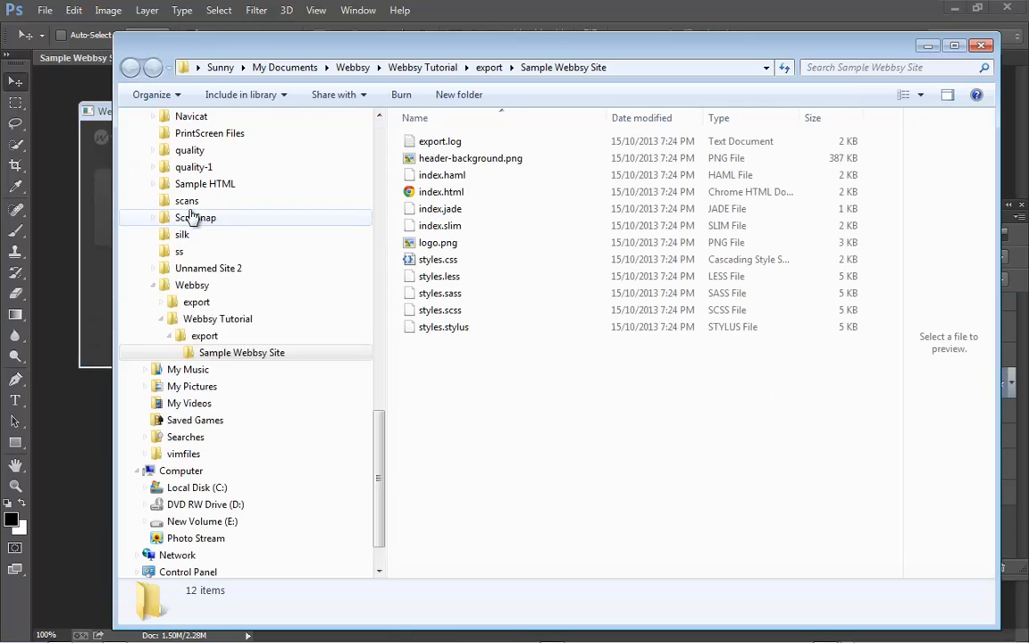
Preview header-background.png and logo.png in the export folder, then open index.html
{"action": "scroll", "scroll_direction": "up", "scroll_amount": 3}
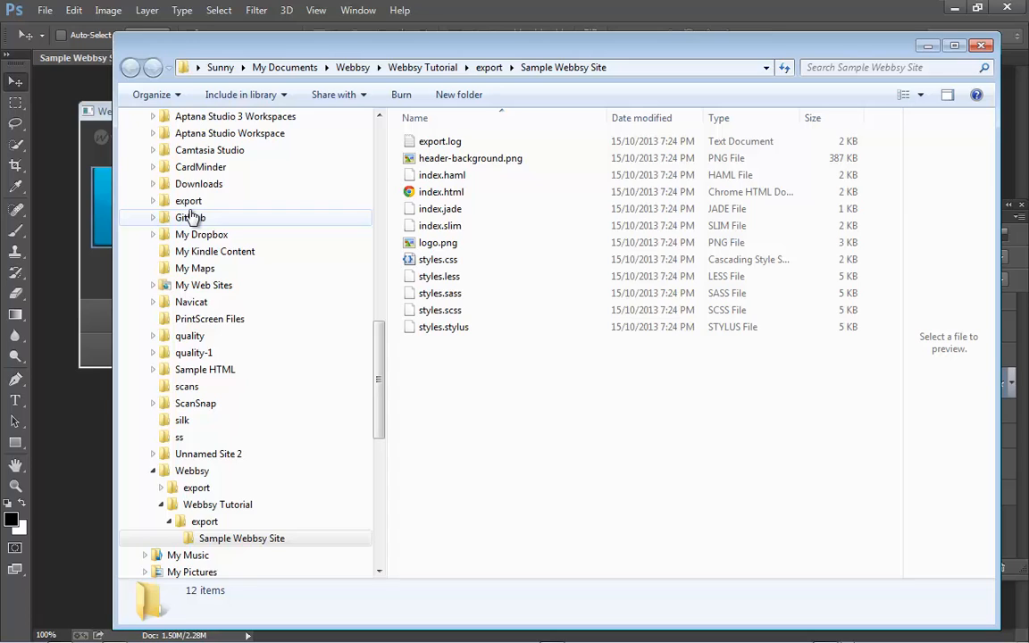
{"action": "mouse_move", "coordinate": [440, 225]}
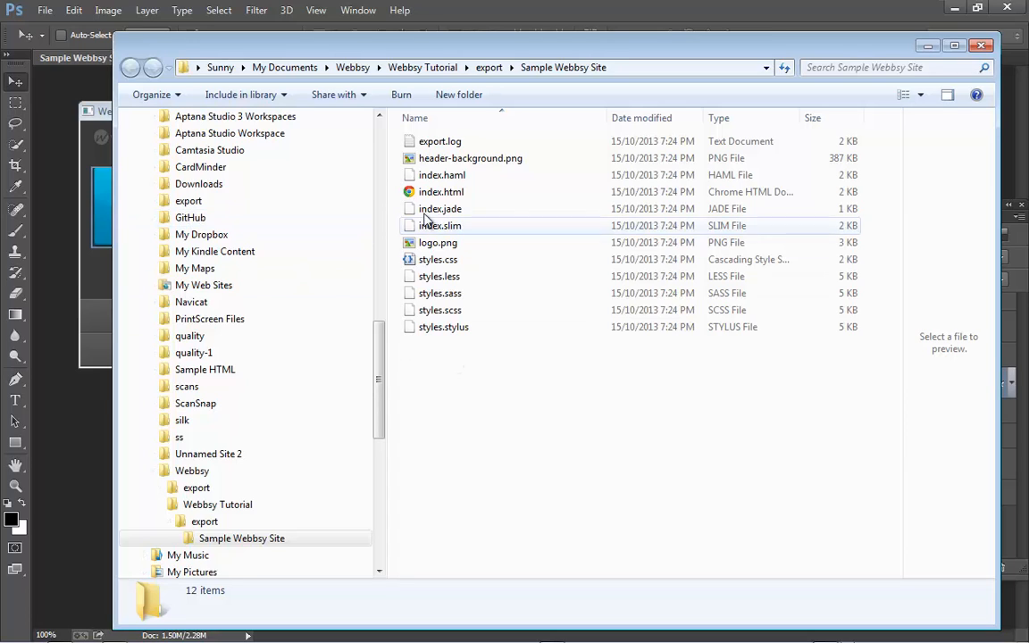
{"action": "left_click", "coordinate": [470, 158]}
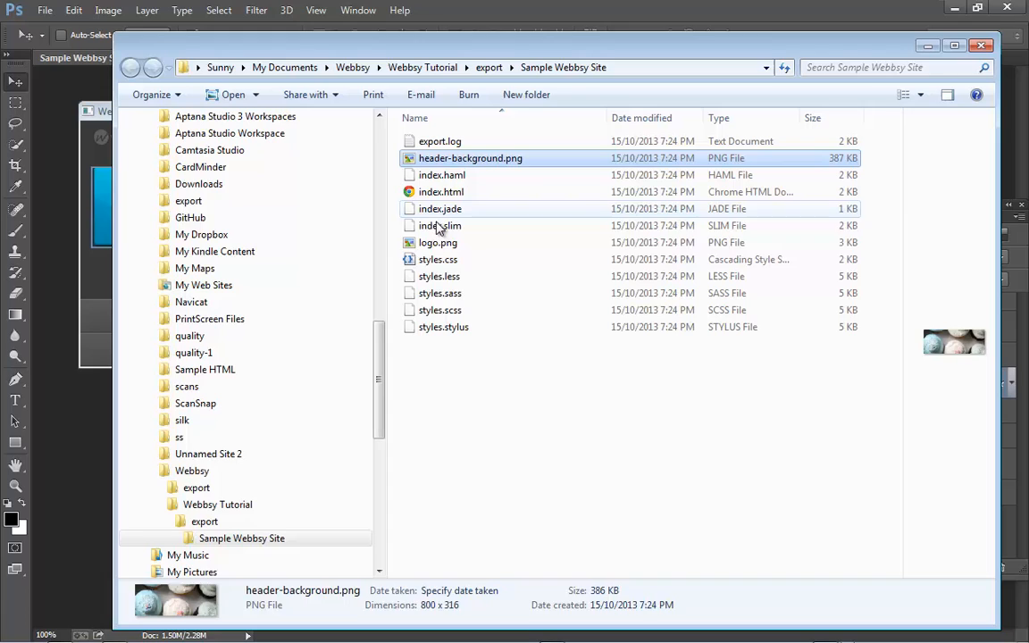
{"action": "left_click", "coordinate": [438, 241]}
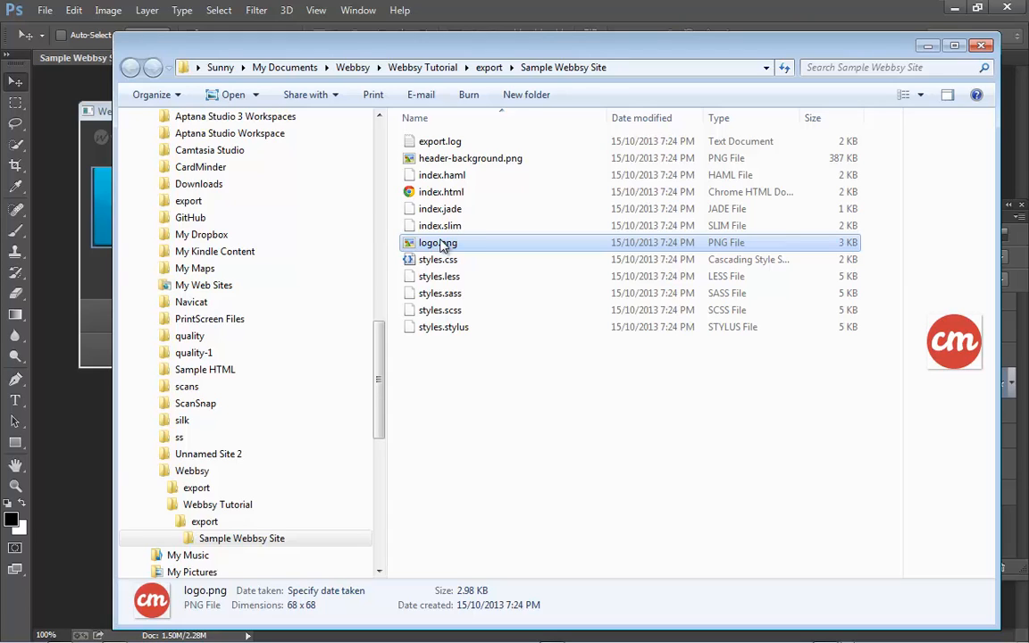
{"action": "mouse_move", "coordinate": [441, 192]}
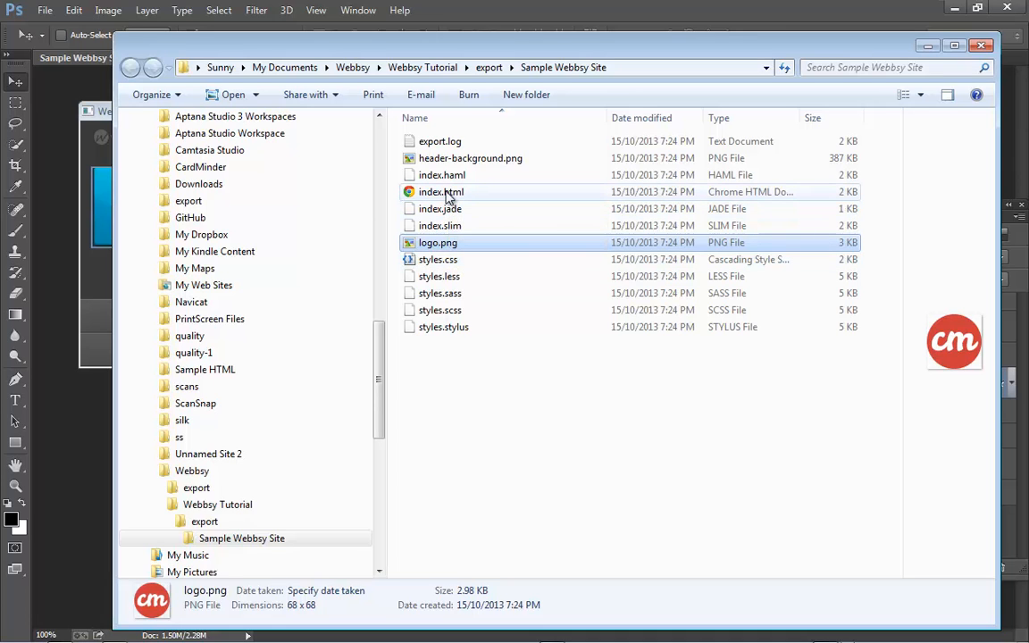
{"action": "double_click", "coordinate": [441, 191]}
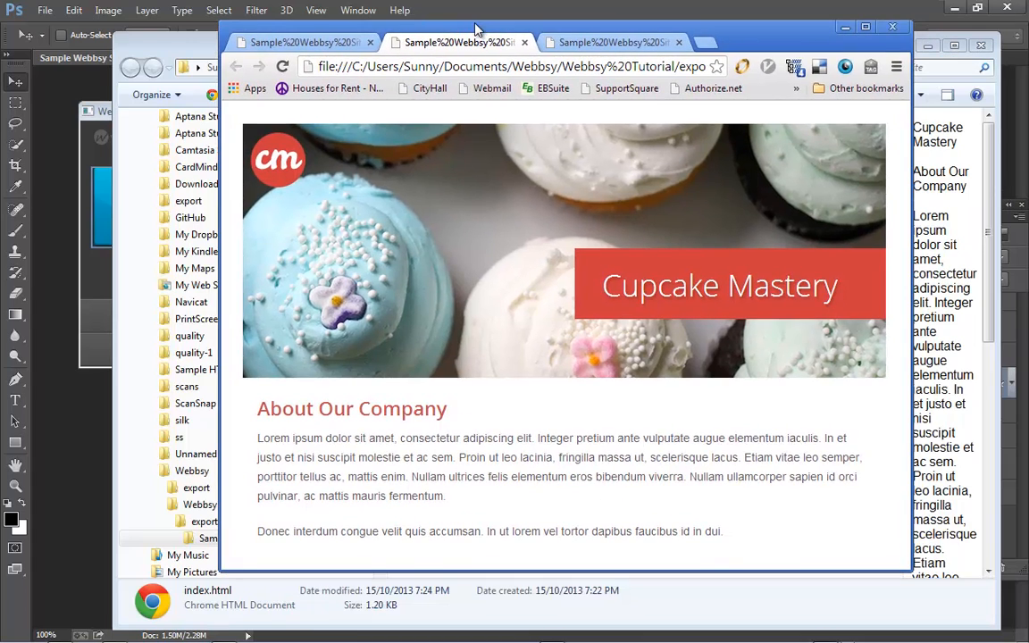
{"action": "mouse_move", "coordinate": [756, 516]}
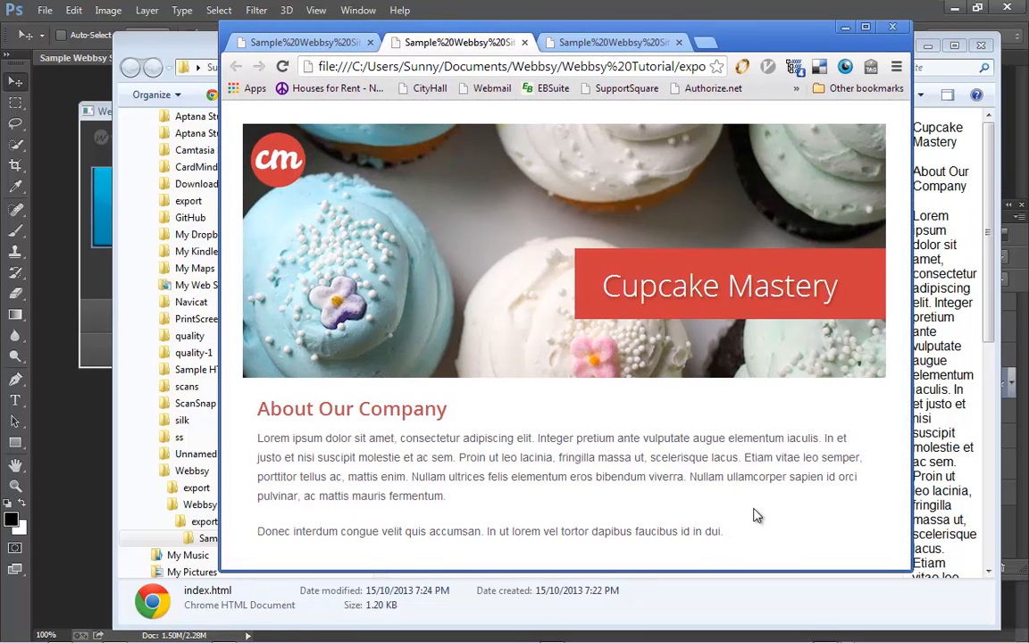